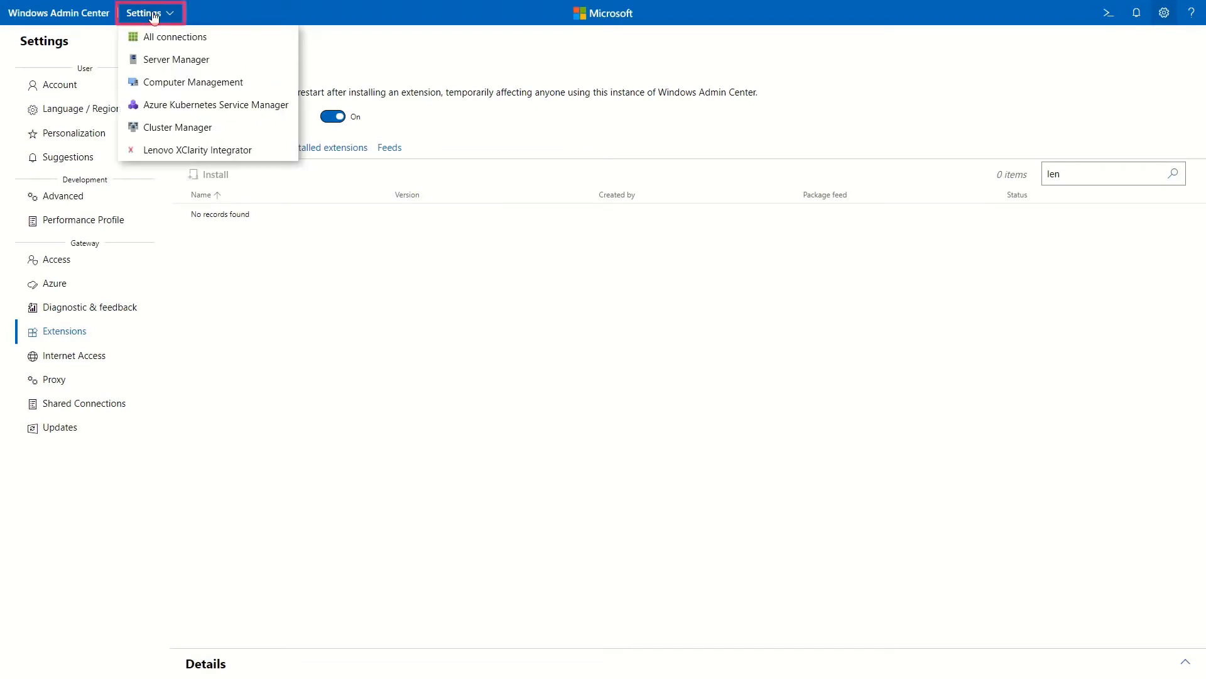
{"action": "mouse_move", "coordinate": [176, 59]}
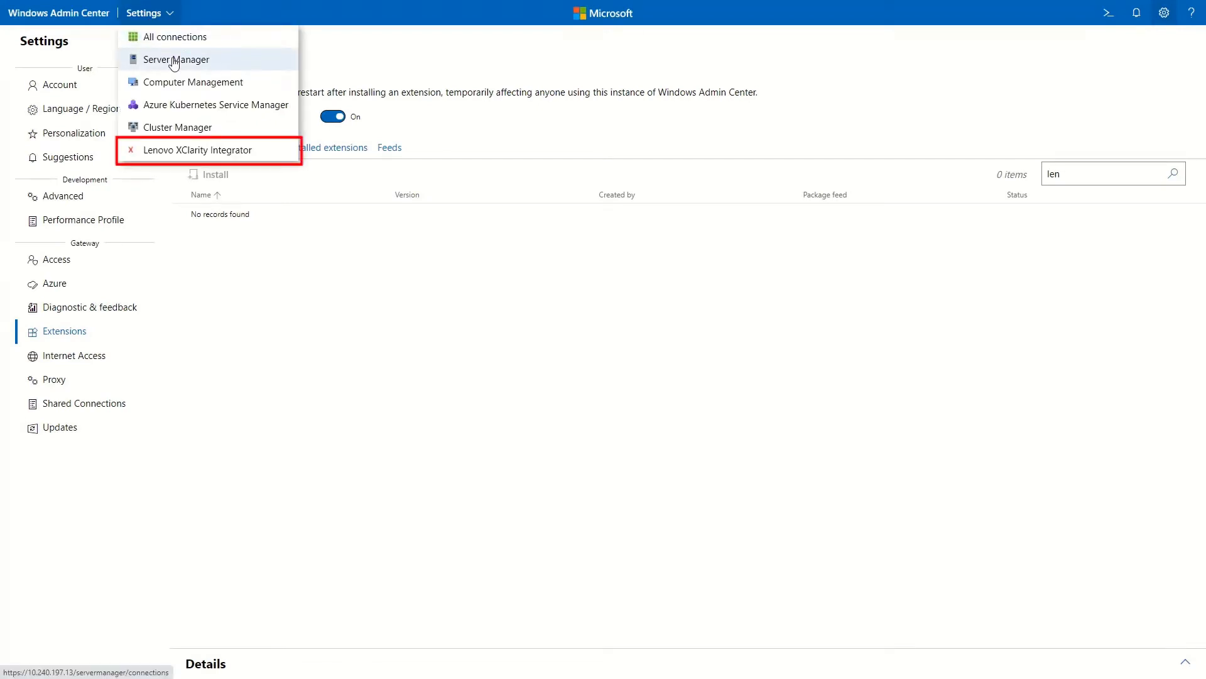
Open the Lenovo XClarity Integrator extension in Windows Admin Center.
{"action": "left_click", "coordinate": [199, 150]}
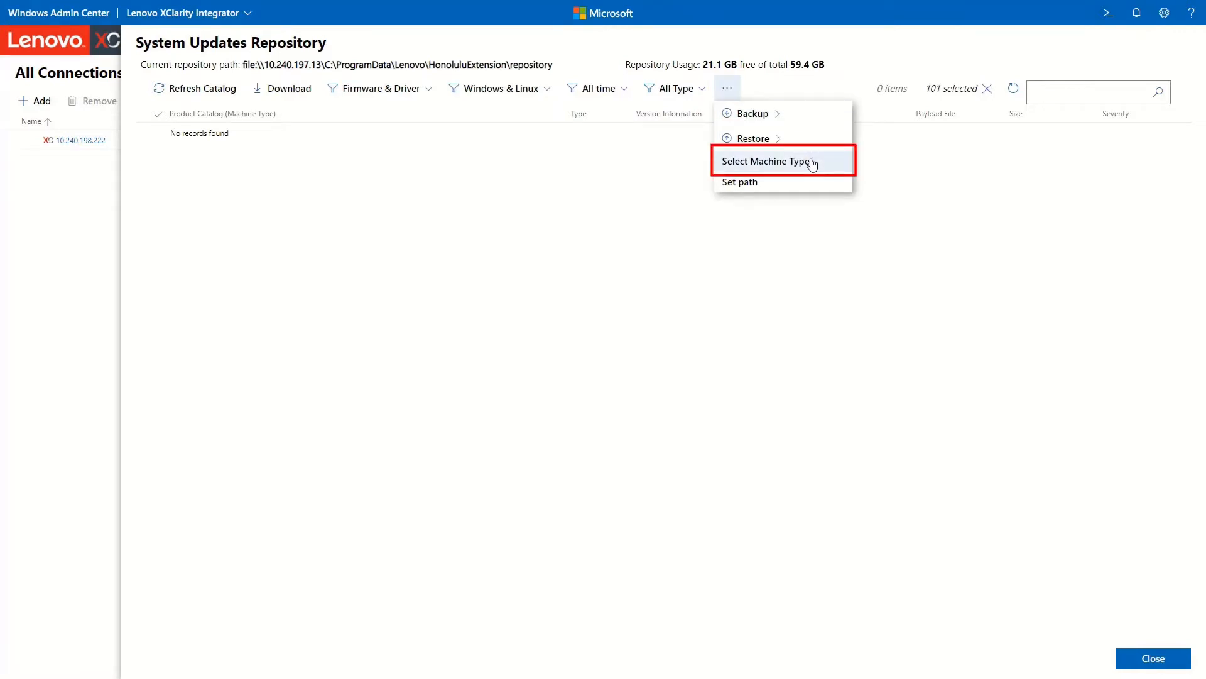
Search machine types for '7z' and add ThinkSystem SR650 V2 (7Z72).
{"action": "left_click", "coordinate": [769, 161]}
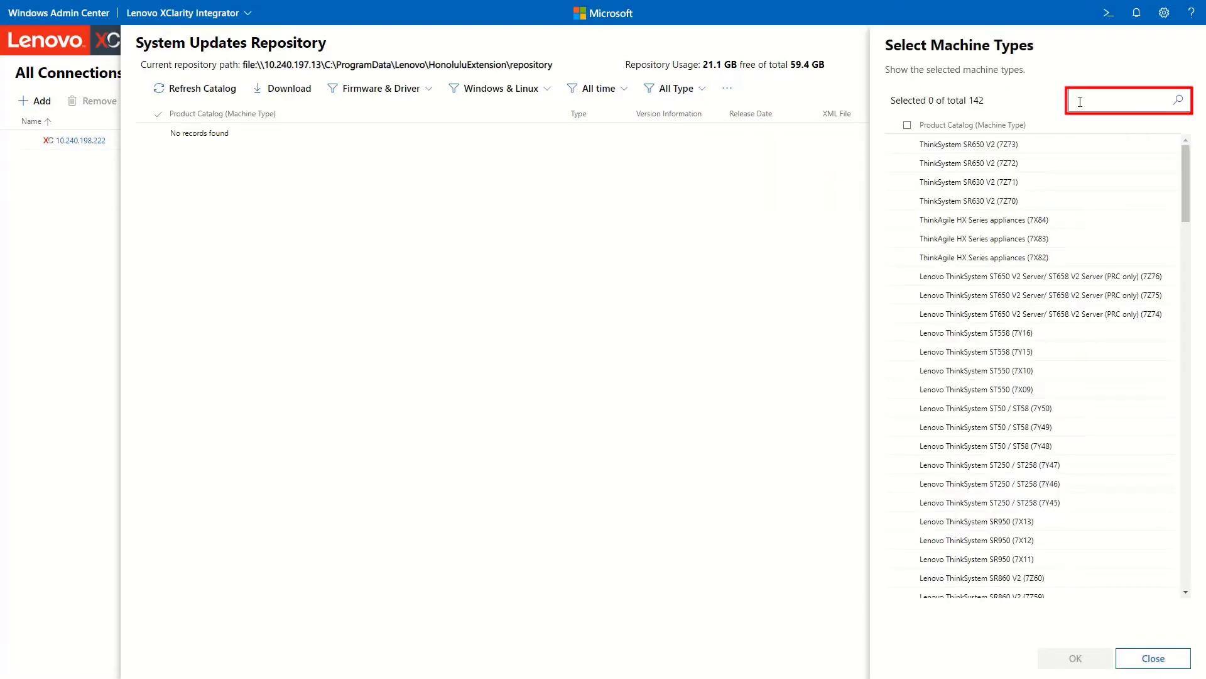
{"action": "type", "text": "7z72"}
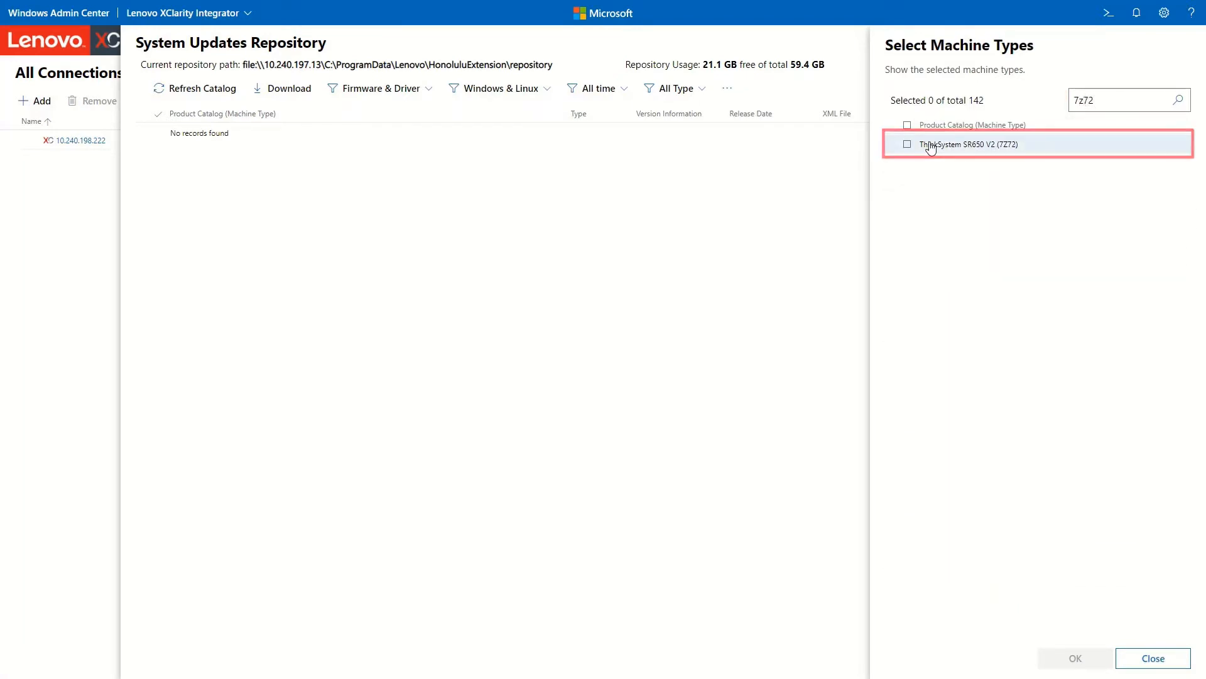
{"action": "left_click", "coordinate": [908, 144]}
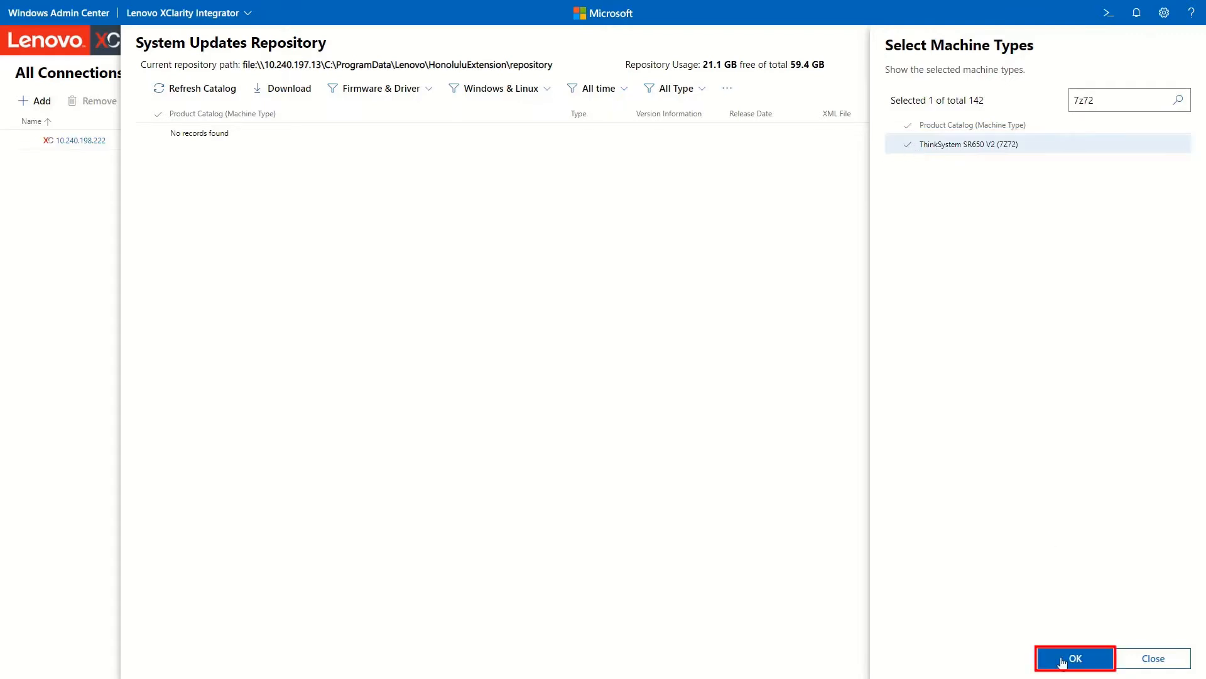
{"action": "left_click", "coordinate": [1073, 658]}
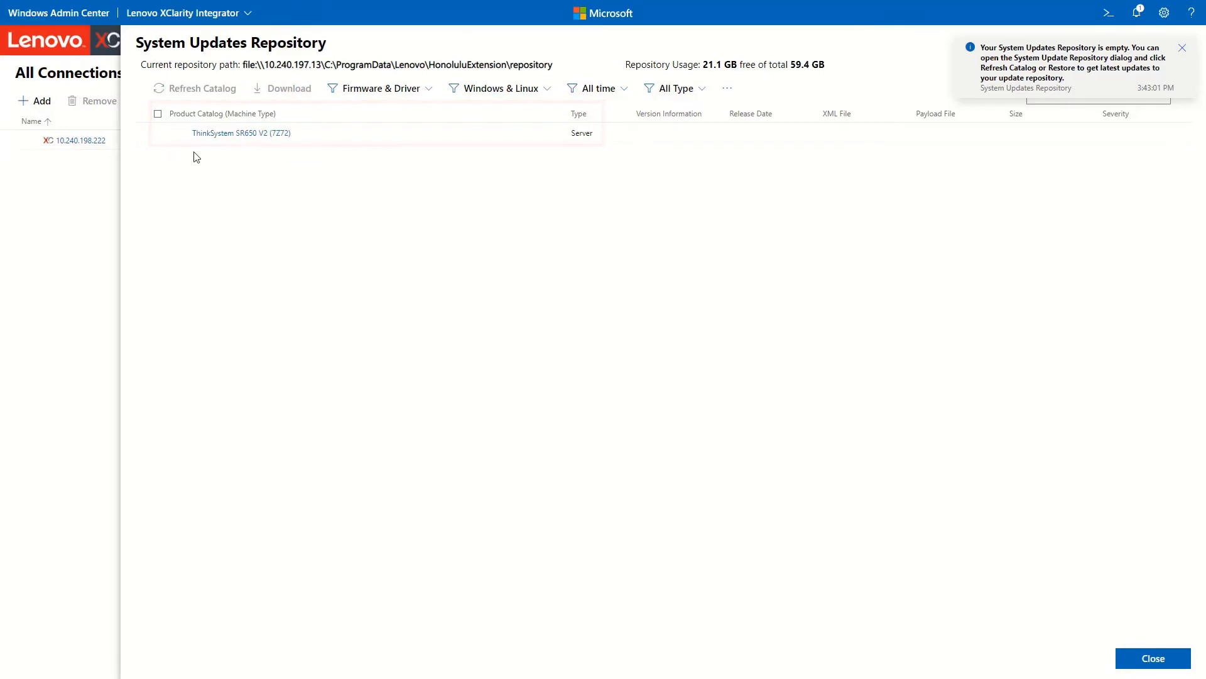
Refresh the ThinkSystem SR650 V2 (7Z72) catalog and check the notifications.
{"action": "left_click", "coordinate": [158, 132]}
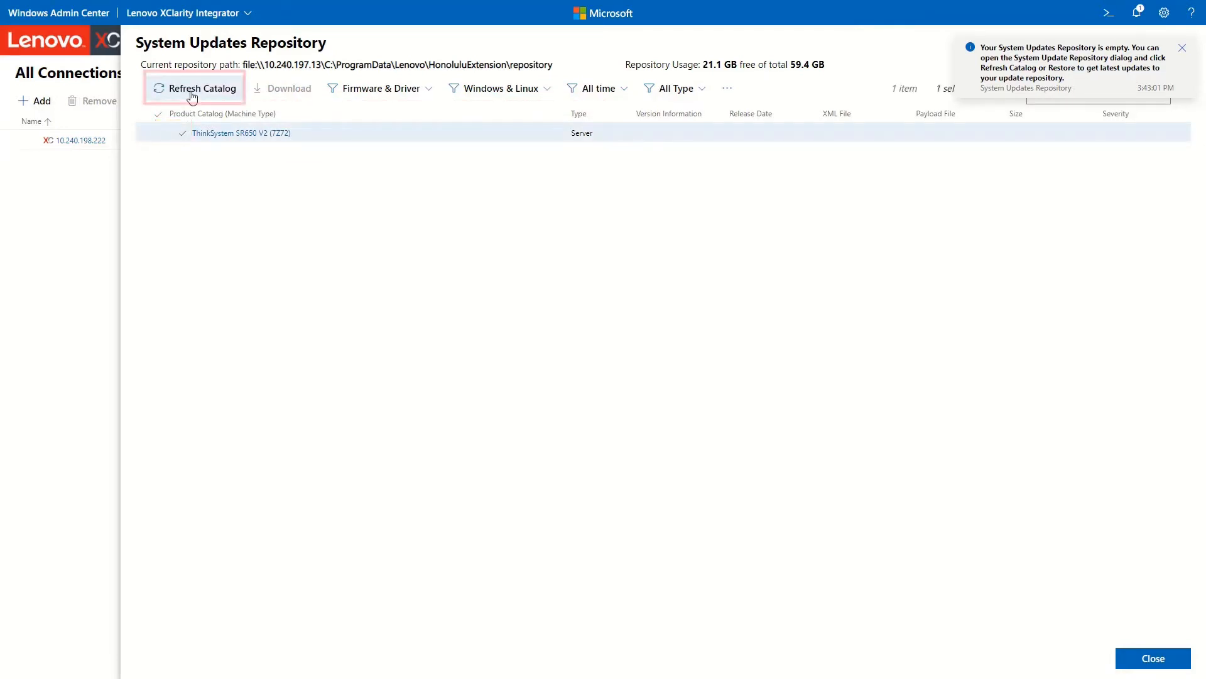
{"action": "left_click", "coordinate": [194, 88]}
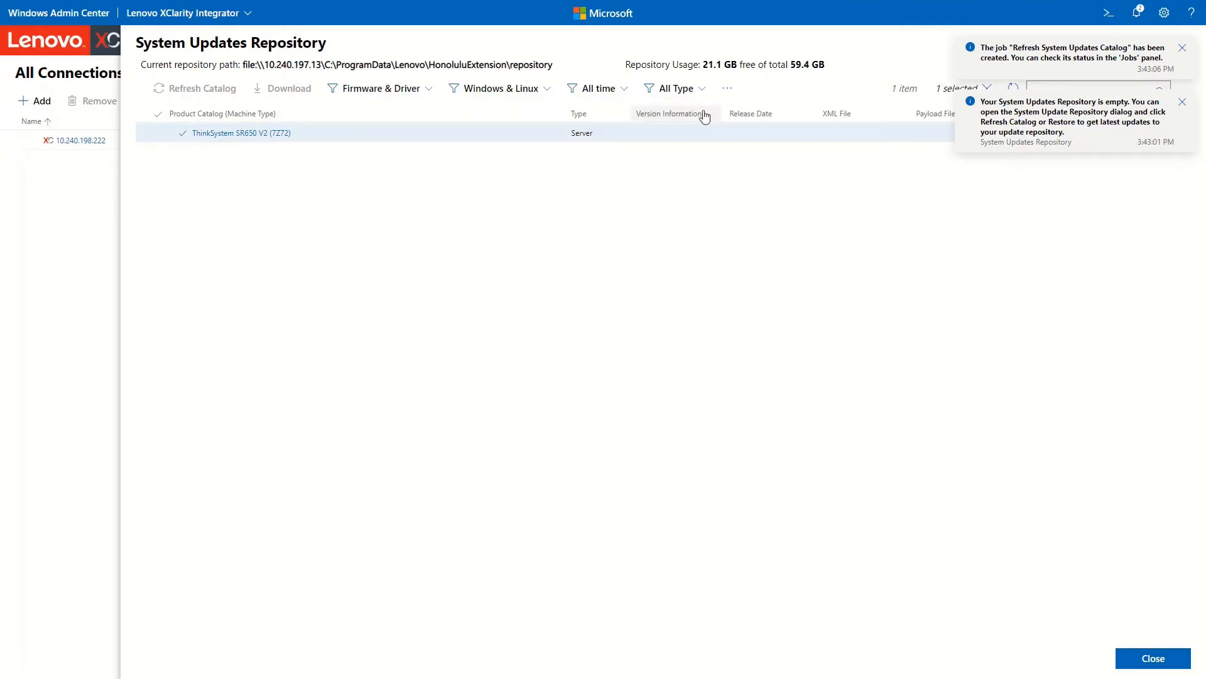
{"action": "left_click", "coordinate": [1137, 13]}
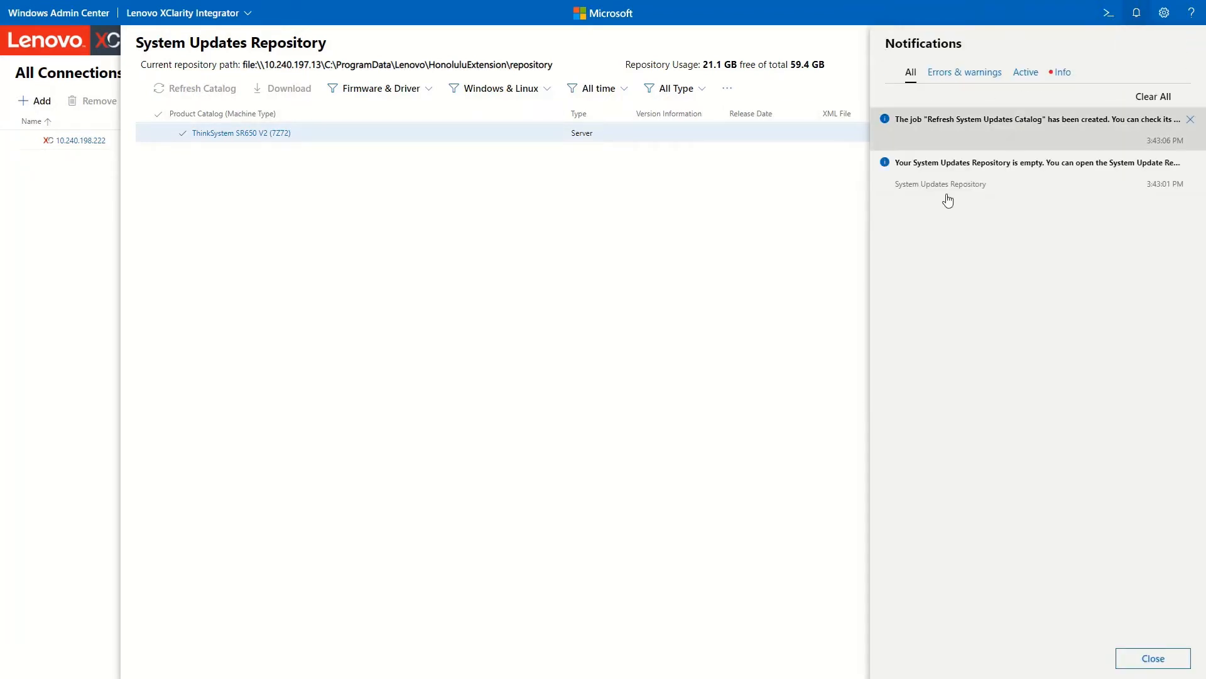
{"action": "left_click", "coordinate": [1151, 658]}
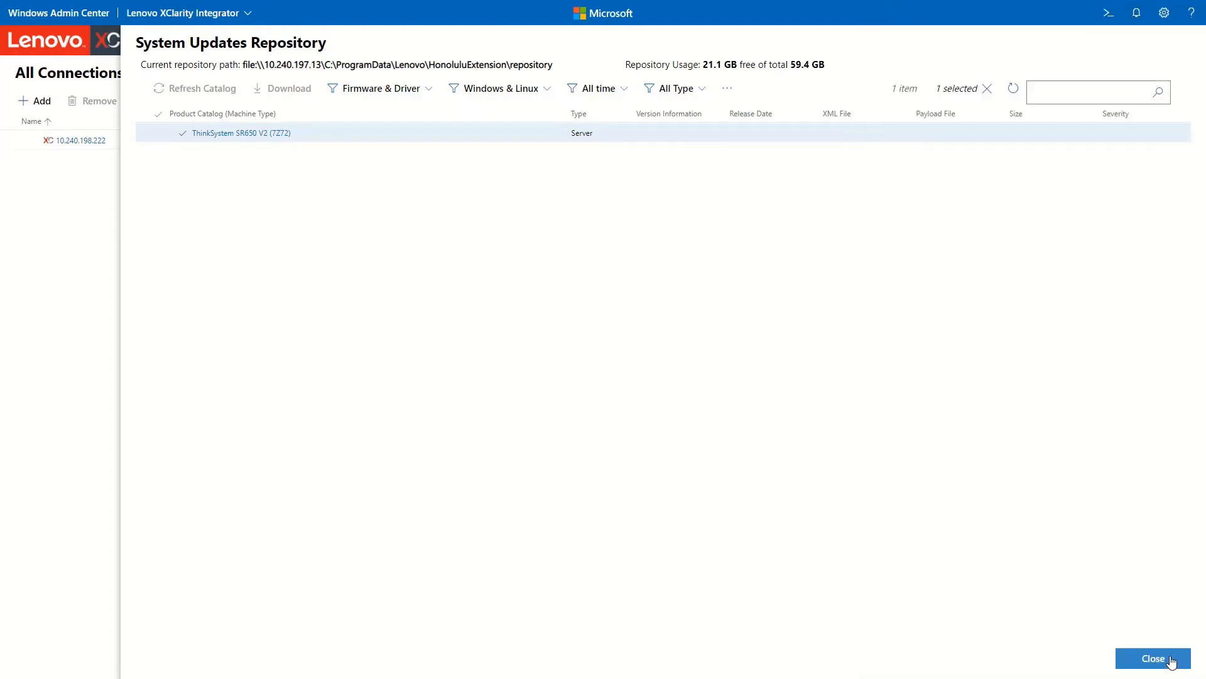
Close the System Updates Repository and reopen it from the toolbar icon.
{"action": "left_click", "coordinate": [1153, 658]}
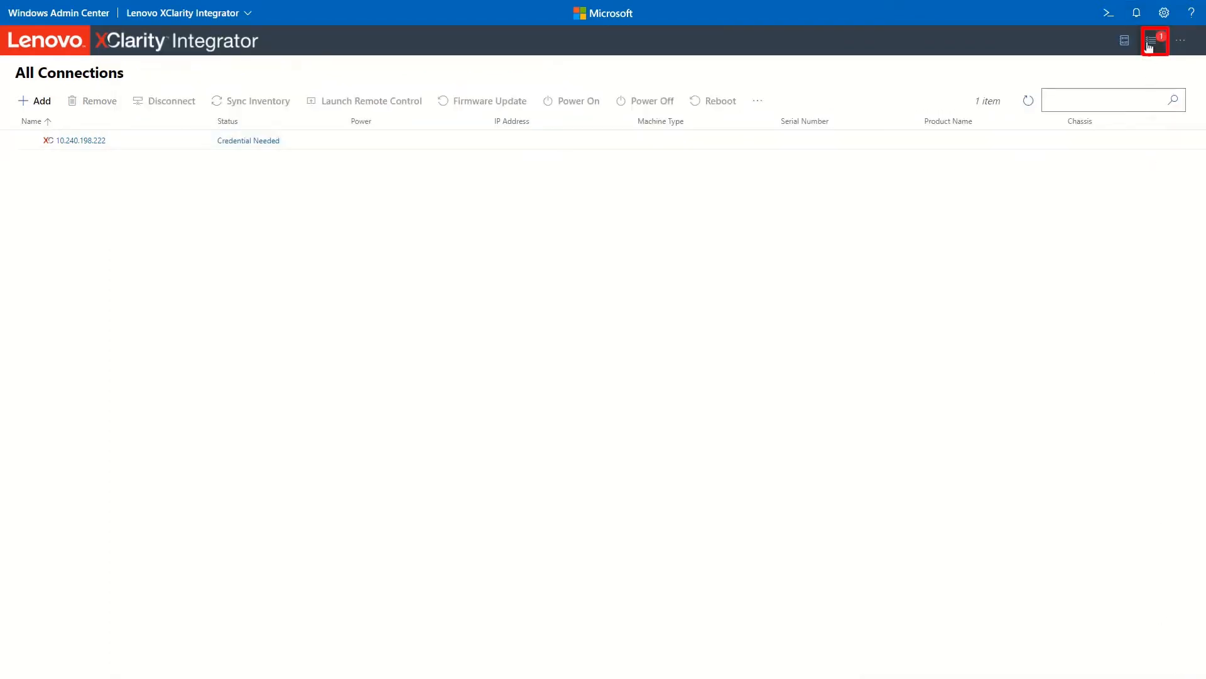
{"action": "left_click", "coordinate": [1128, 41]}
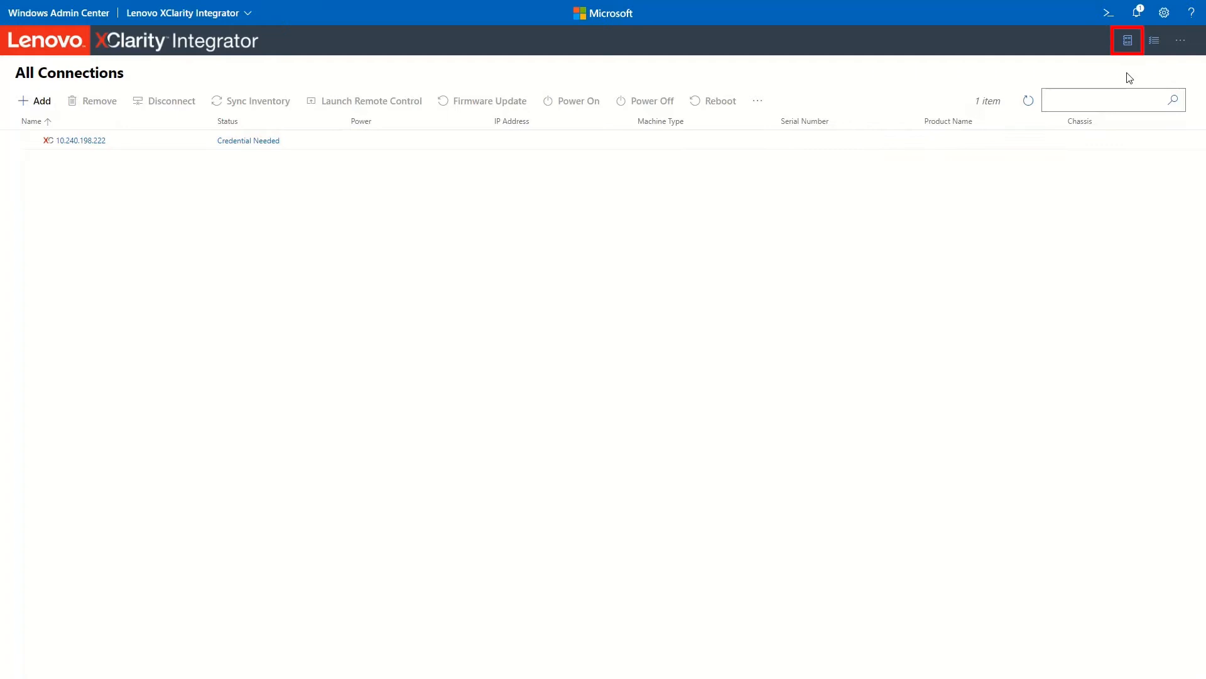
{"action": "left_click", "coordinate": [1126, 40]}
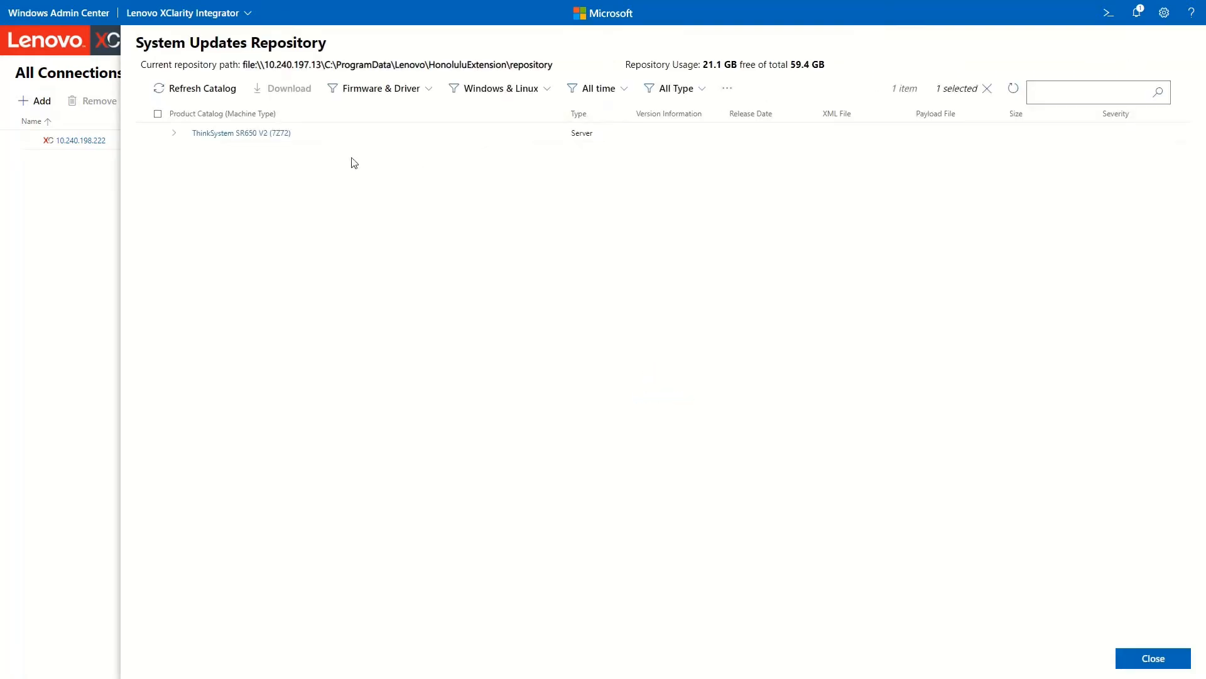
Expand the SR650 V2 catalog, filter to Linux, then back to Windows and Linux.
{"action": "left_click", "coordinate": [174, 133]}
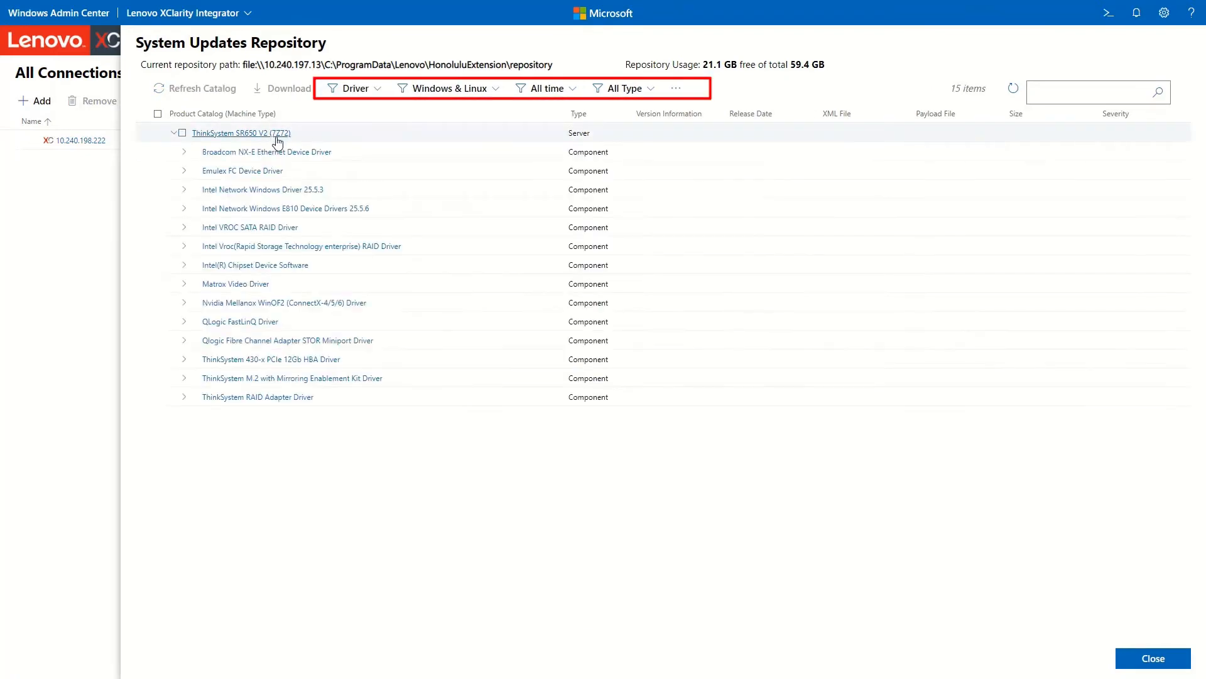
{"action": "left_click", "coordinate": [496, 88]}
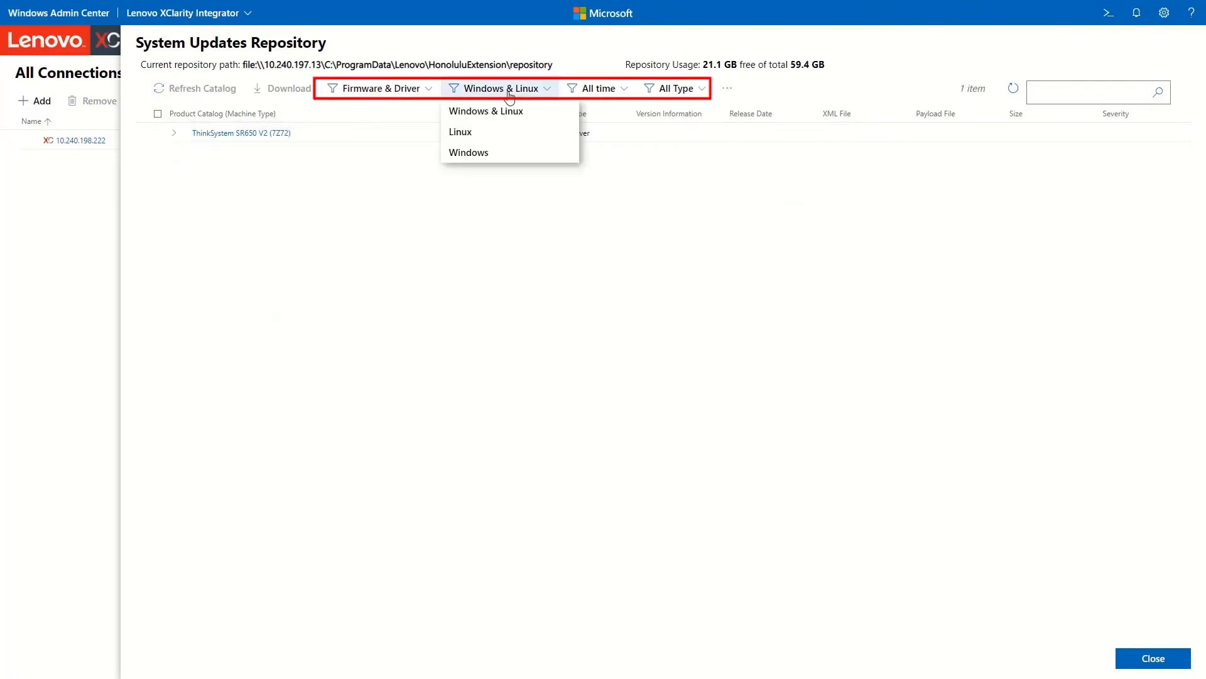
{"action": "left_click", "coordinate": [460, 131]}
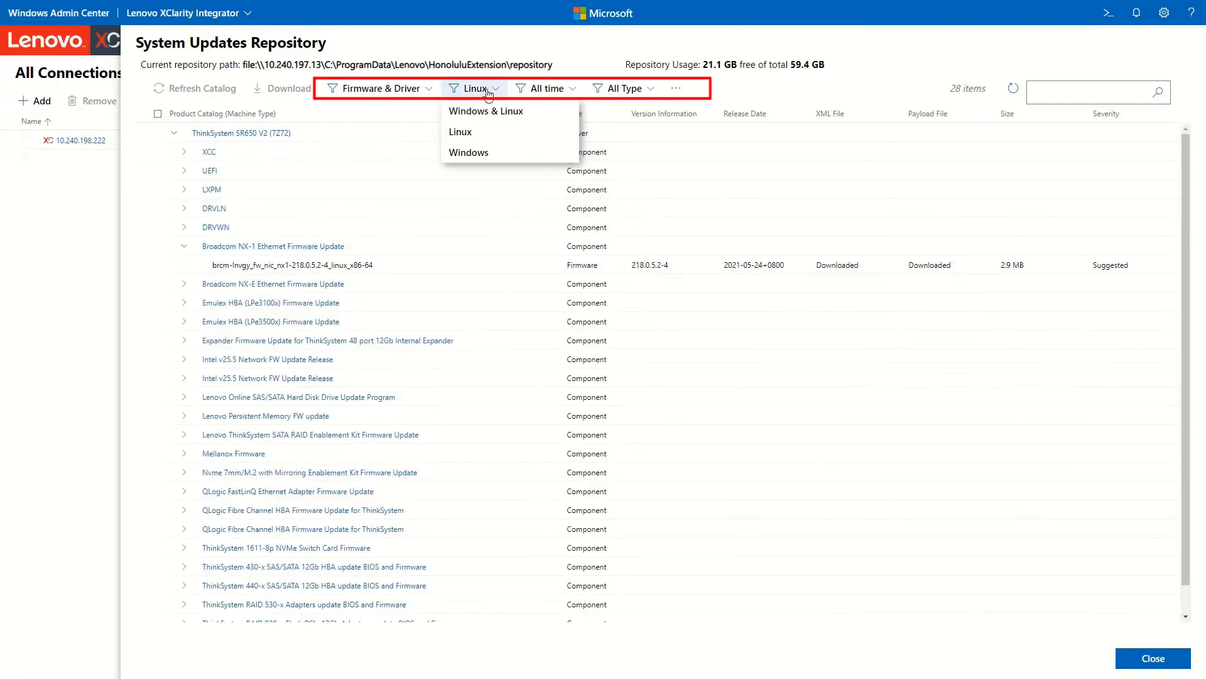
{"action": "left_click", "coordinate": [486, 110]}
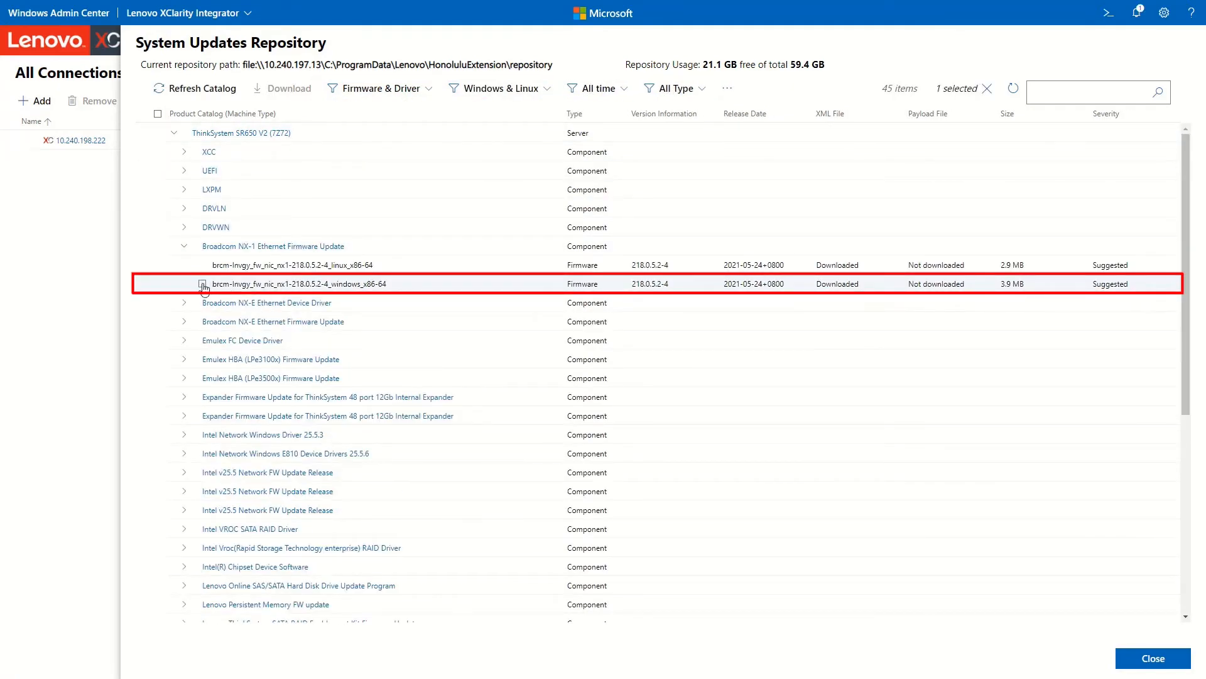
Download the Windows Broadcom NX-1 firmware, verify its payload, then collapse SR650 V2.
{"action": "left_click", "coordinate": [203, 284]}
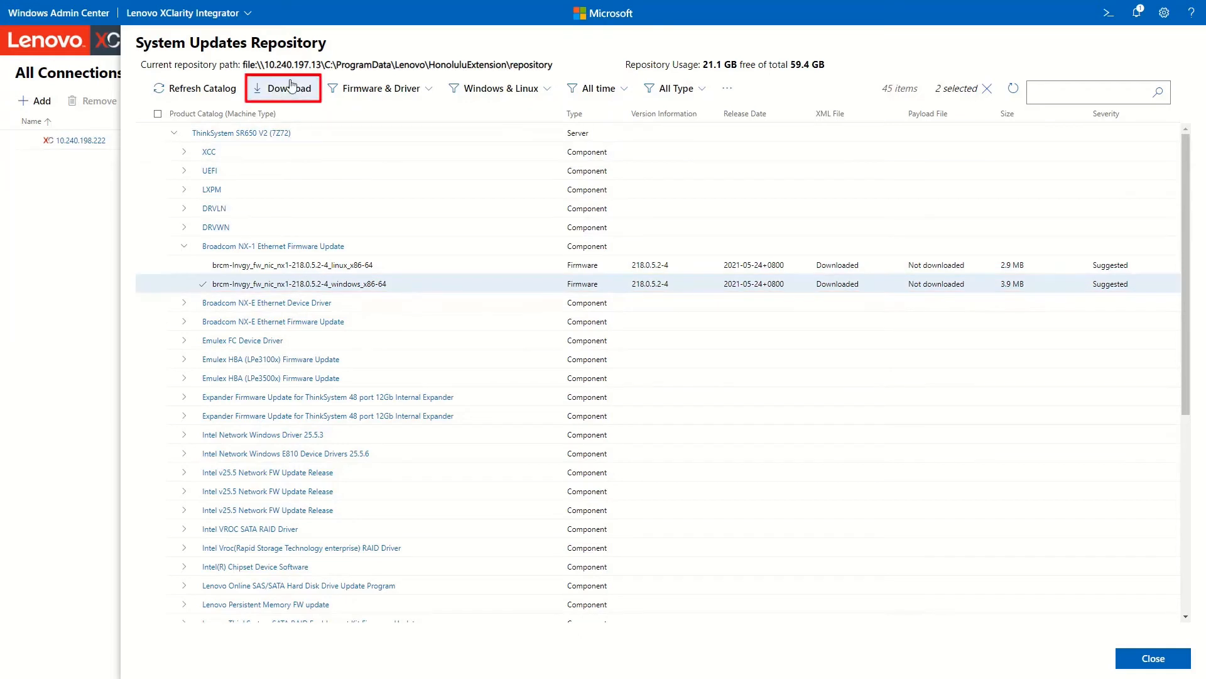
{"action": "left_click", "coordinate": [288, 88]}
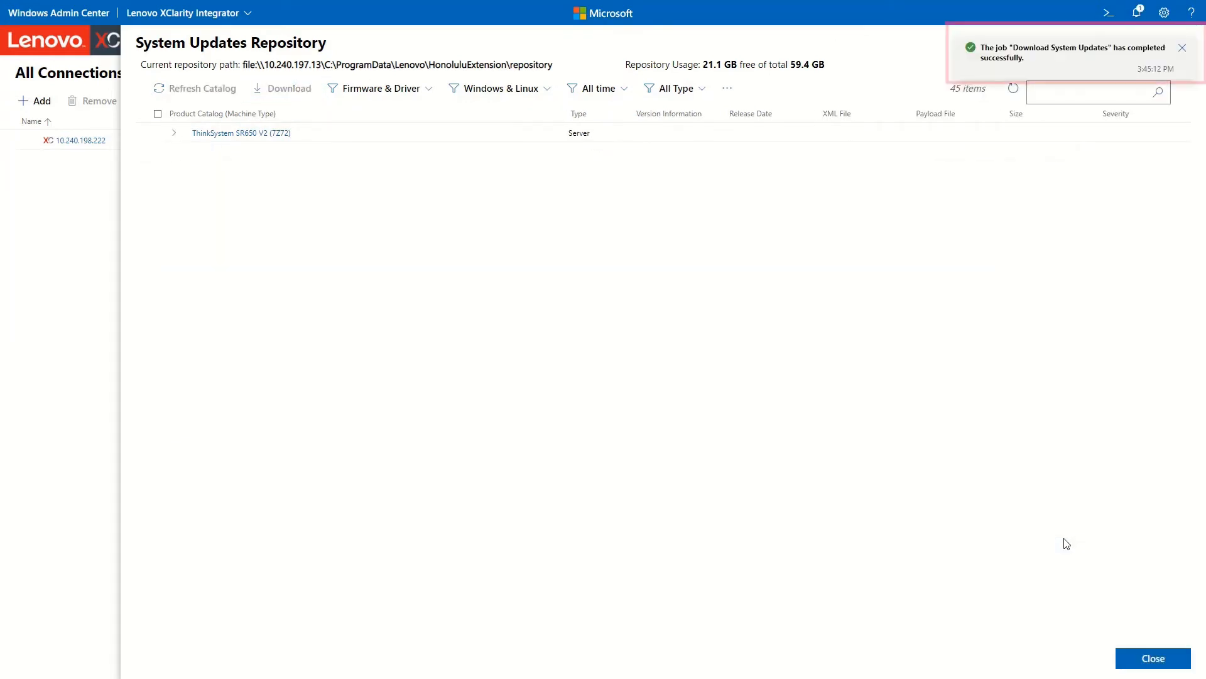
{"action": "left_click", "coordinate": [174, 132]}
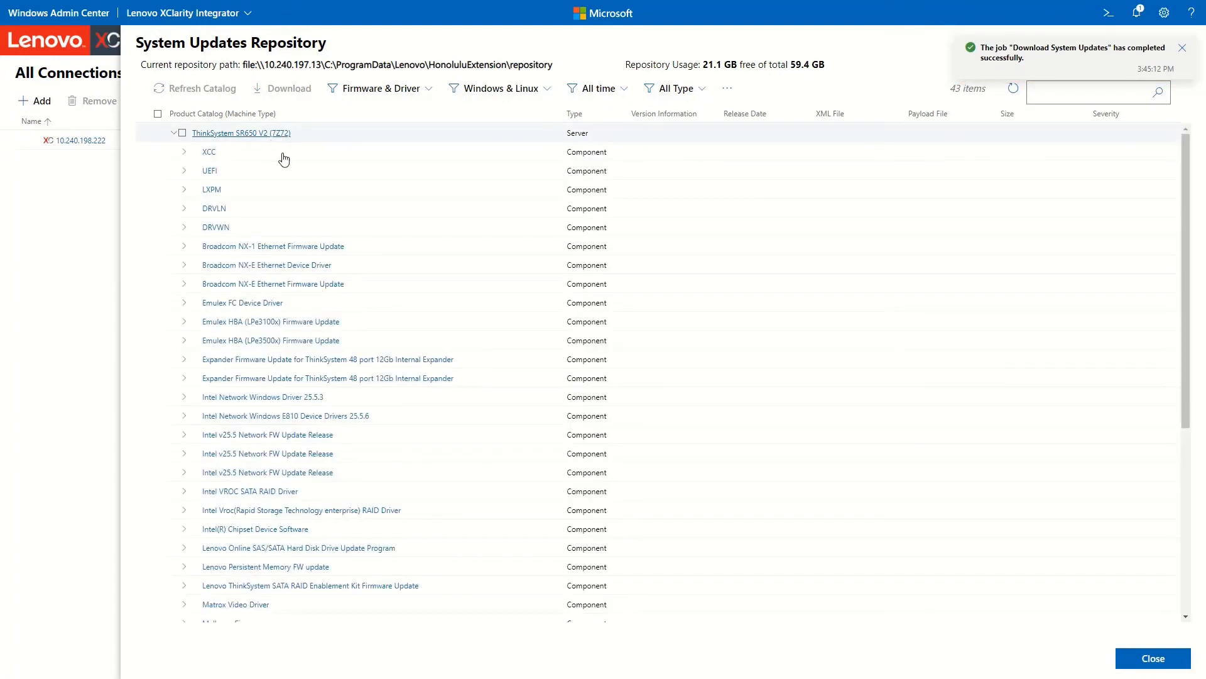
{"action": "left_click", "coordinate": [184, 246]}
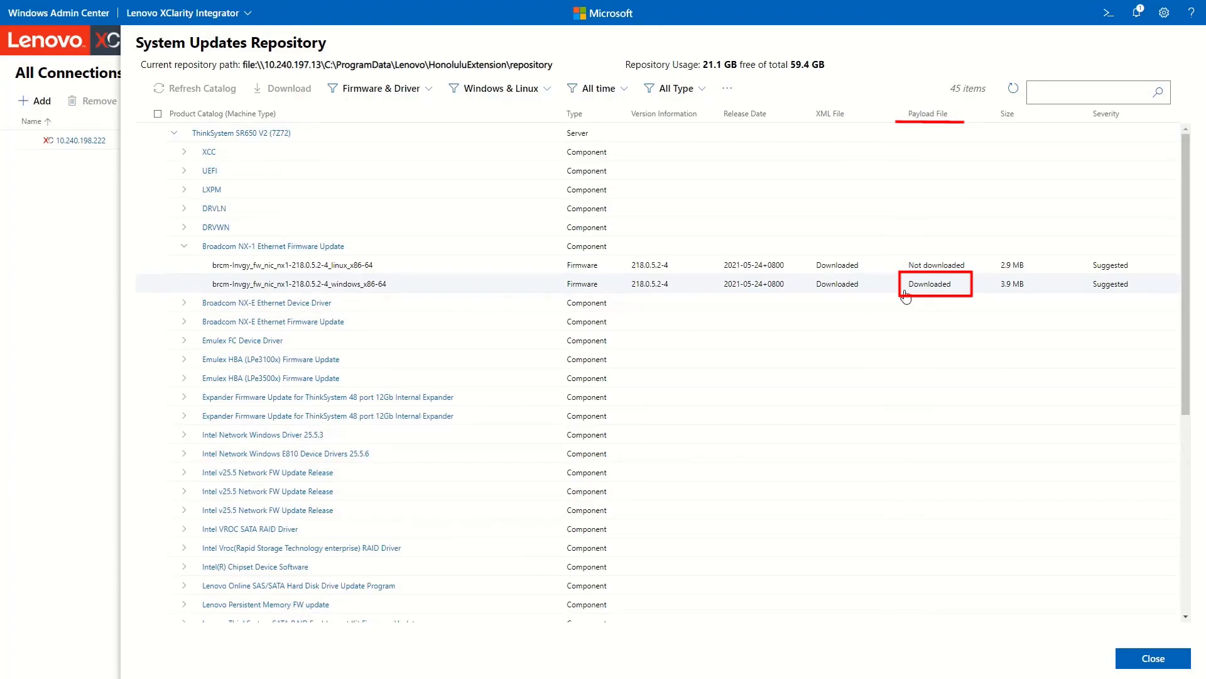
{"action": "left_click", "coordinate": [175, 132]}
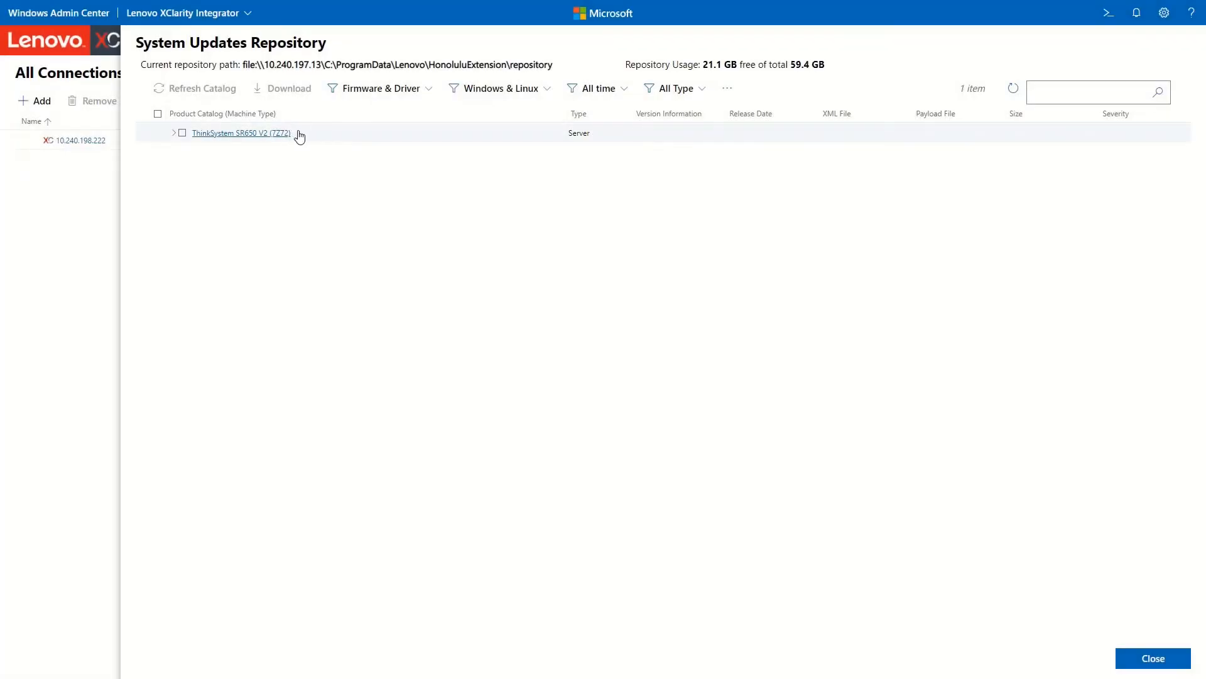
Search machine types for 'z20' and add ThinkAgile MX Series appliances (7Z20).
{"action": "left_click", "coordinate": [726, 88]}
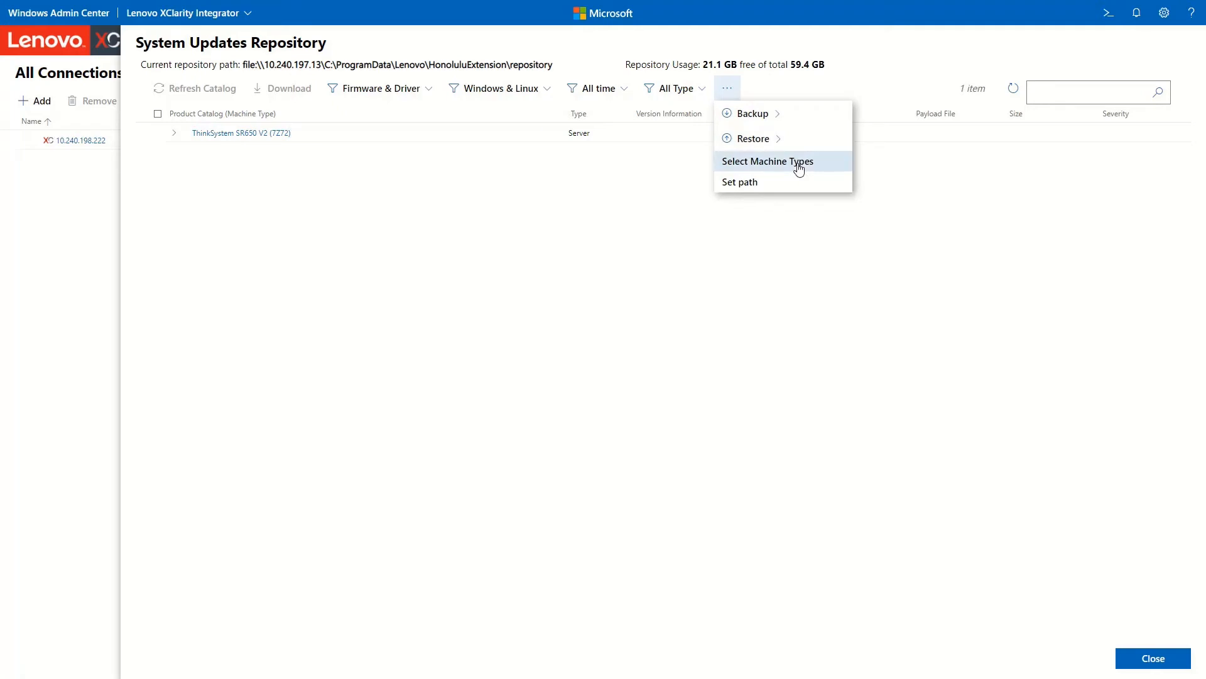
{"action": "left_click", "coordinate": [767, 161]}
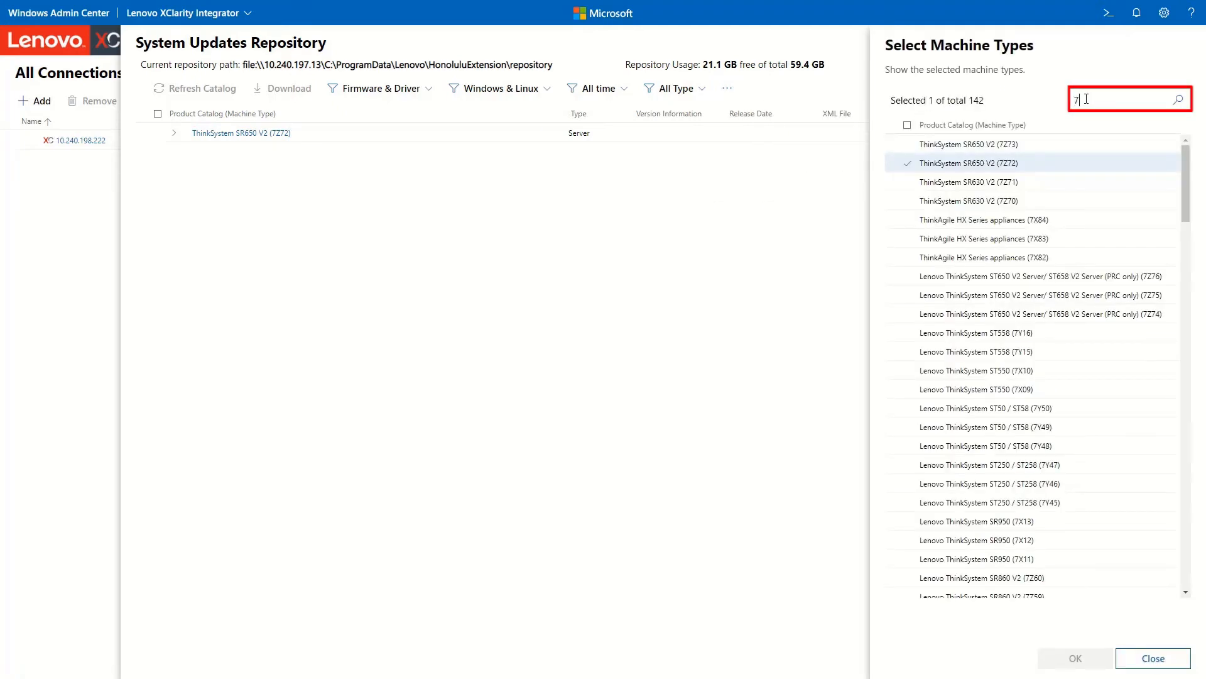
{"action": "type", "text": "z20"}
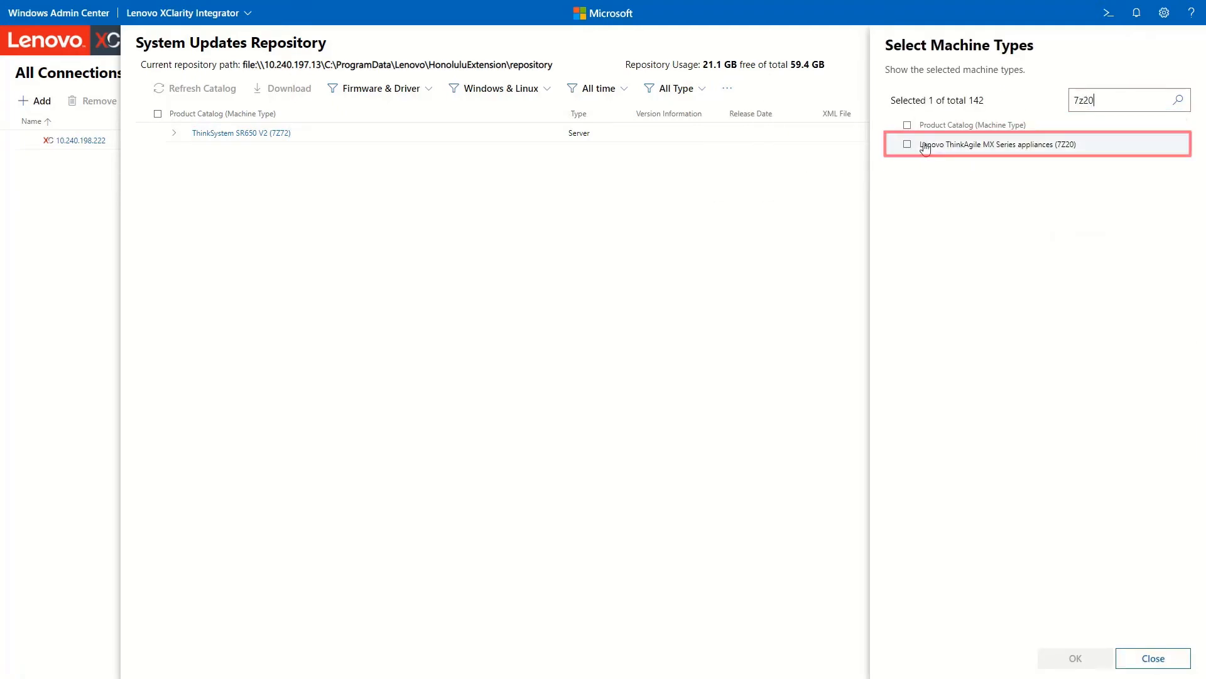
{"action": "left_click", "coordinate": [908, 144]}
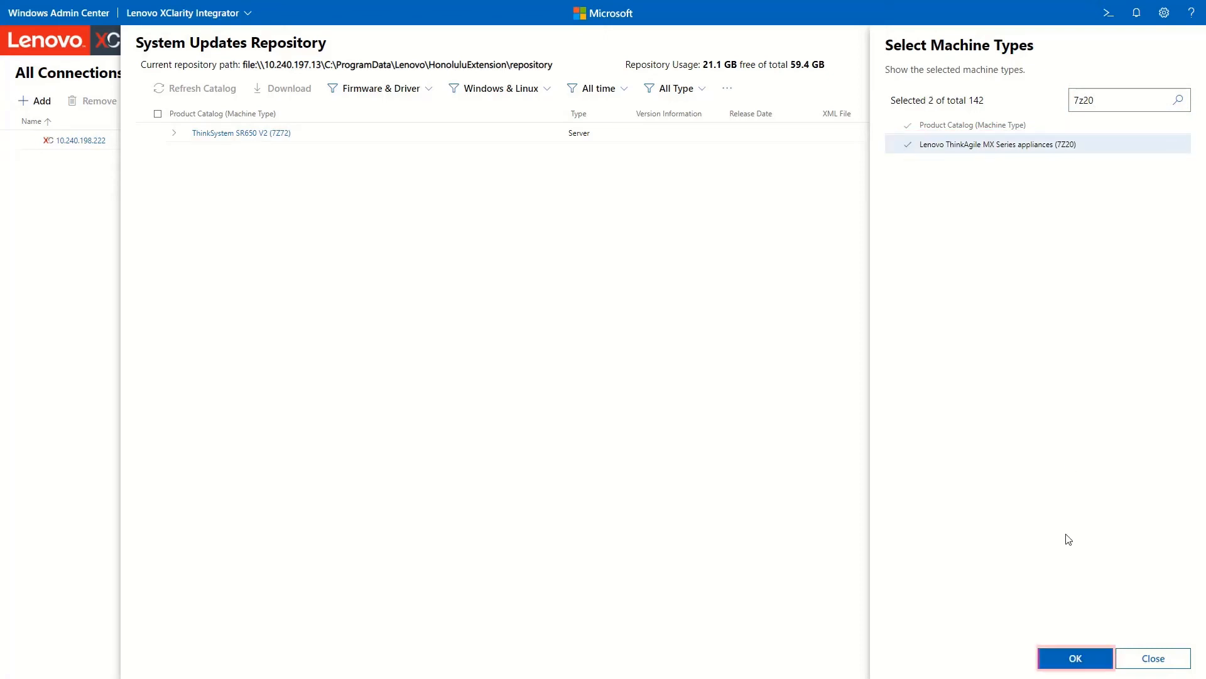
{"action": "left_click", "coordinate": [1074, 657]}
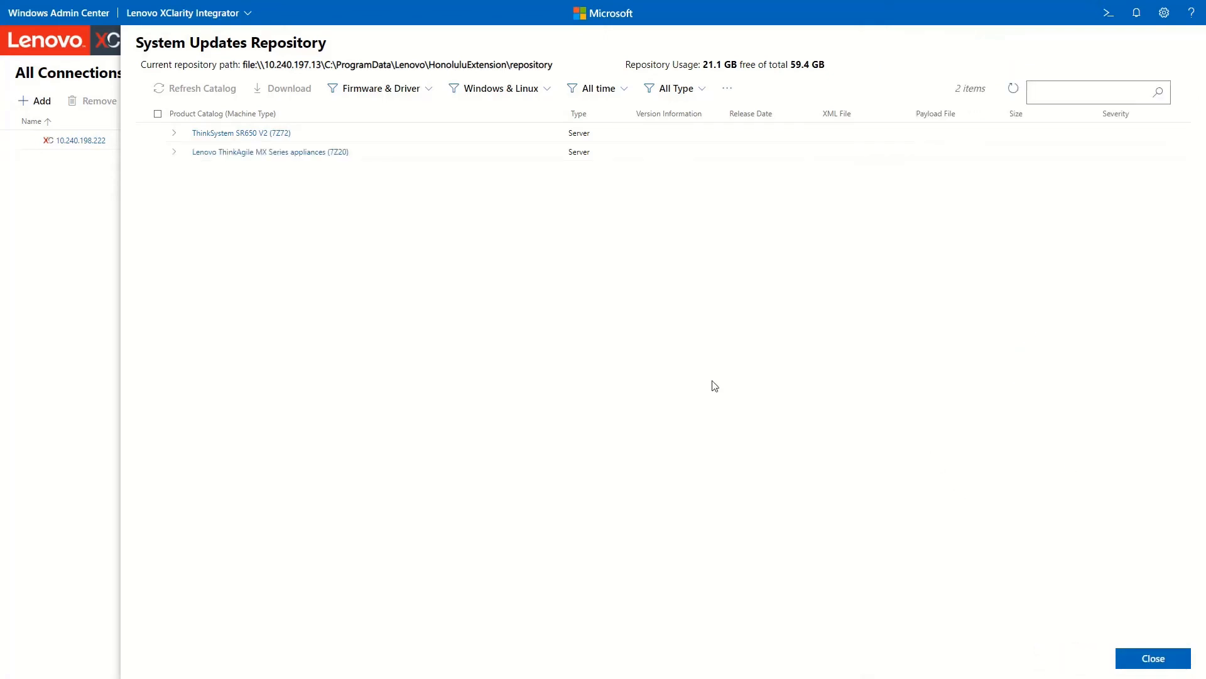
Filter to Best Recipe, select and download ThinkAgile MX Best Recipe 2101, then collapse.
{"action": "left_click", "coordinate": [675, 88]}
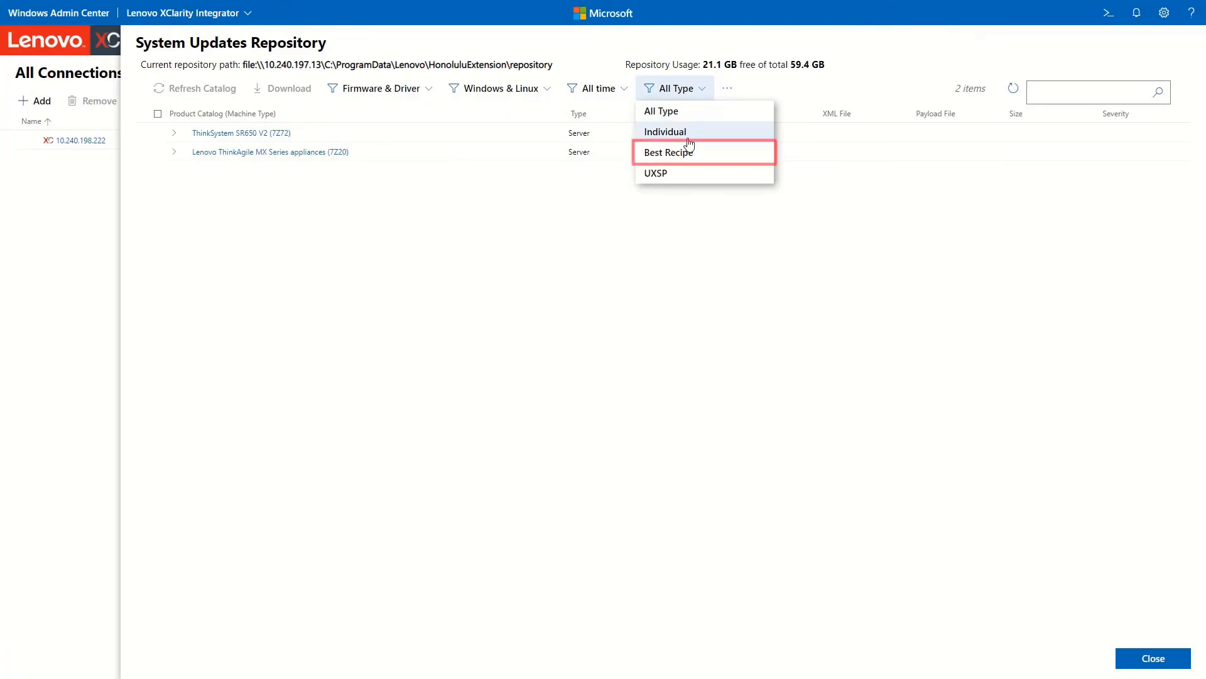
{"action": "left_click", "coordinate": [671, 151]}
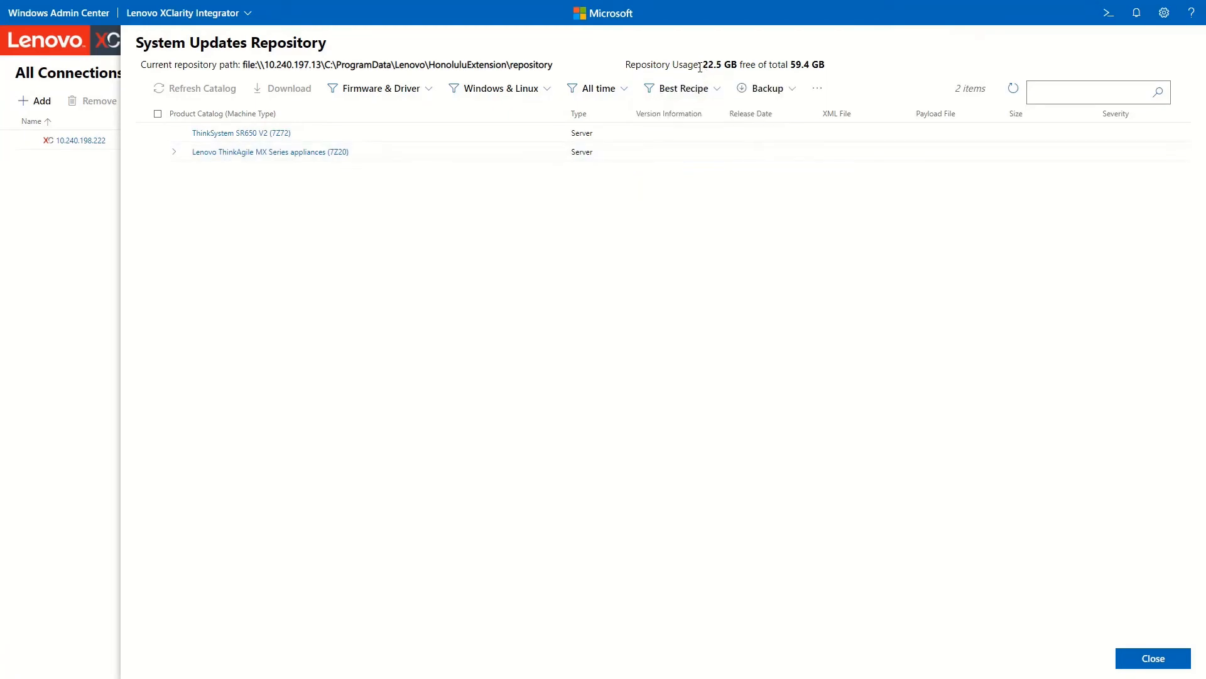
{"action": "left_click", "coordinate": [174, 152]}
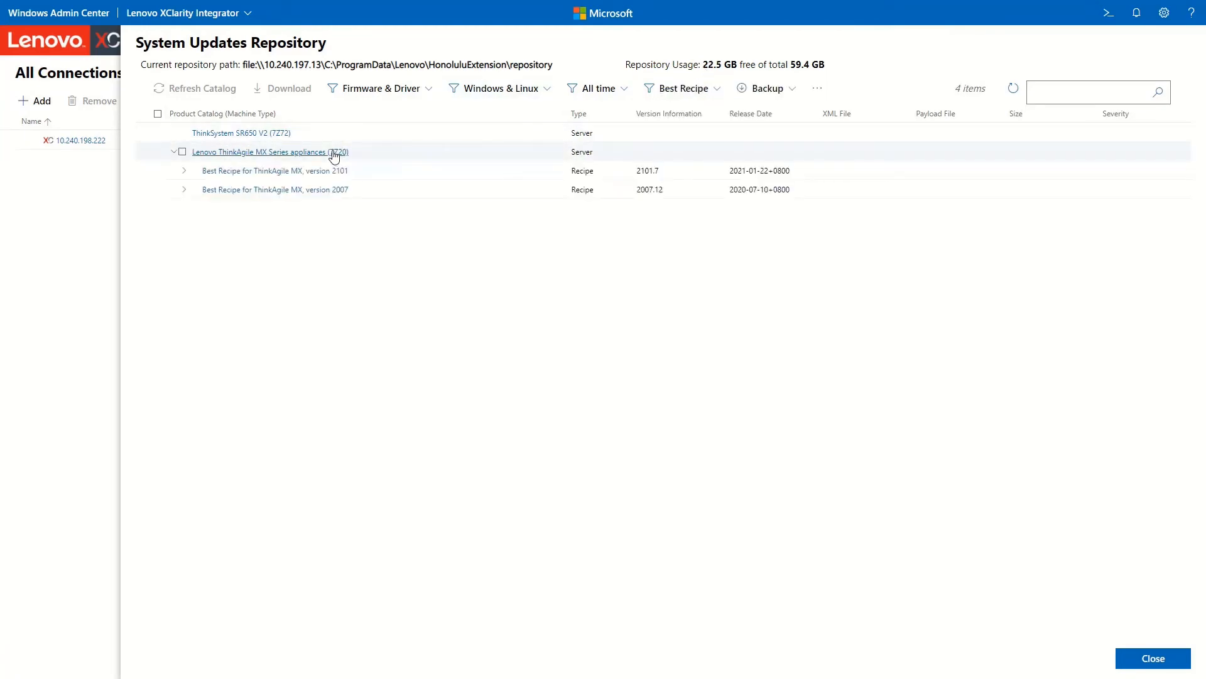
{"action": "left_click", "coordinate": [184, 171]}
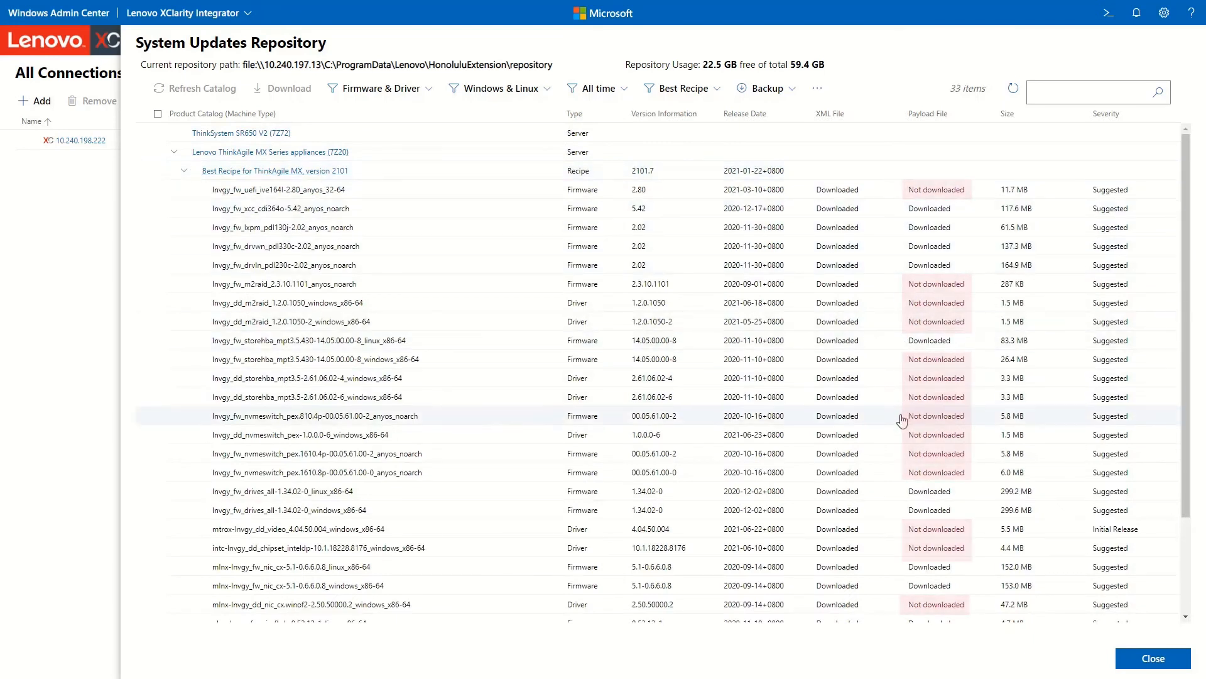
{"action": "left_click", "coordinate": [204, 170]}
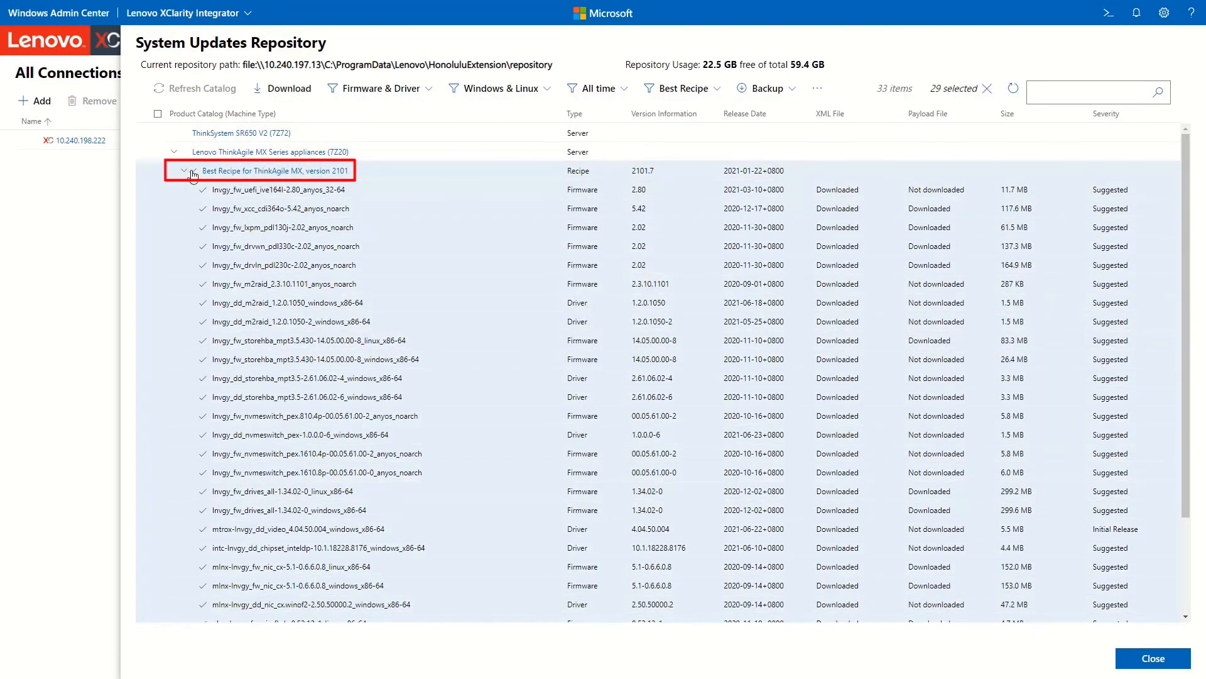
{"action": "left_click", "coordinate": [288, 88]}
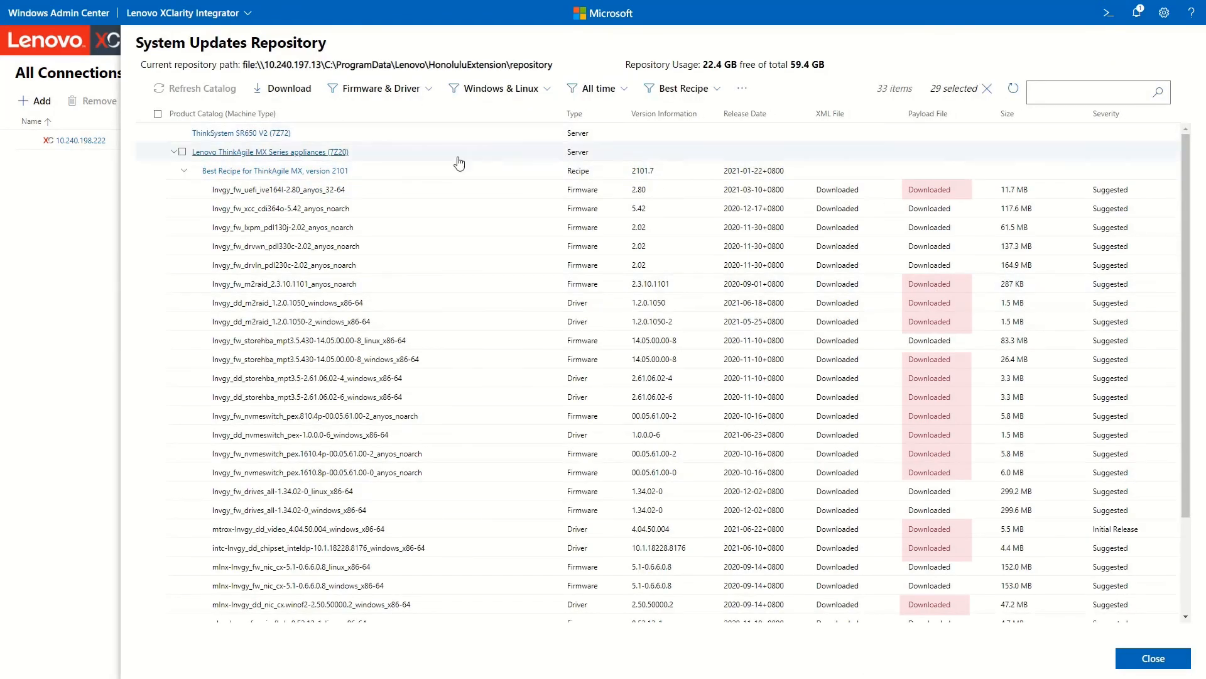
{"action": "left_click", "coordinate": [174, 152]}
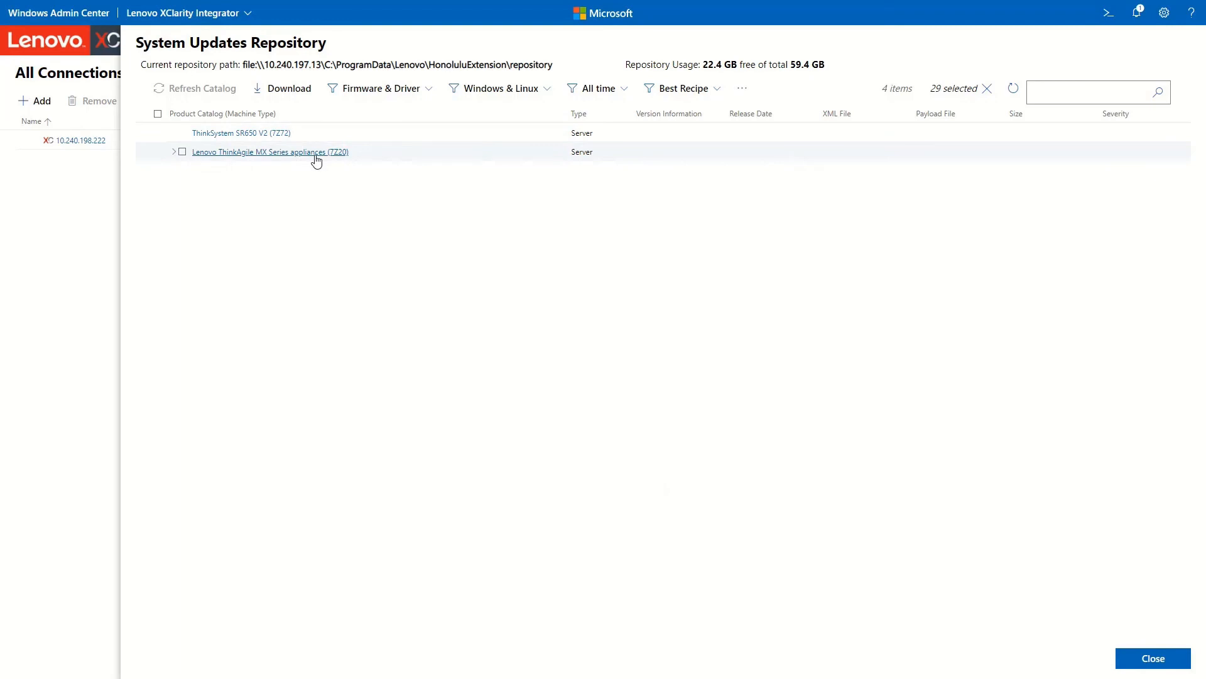
Set the repository path to C:\ProgramData\Lenovo\HonoluluExtension\repositoryPath.
{"action": "left_click", "coordinate": [740, 88]}
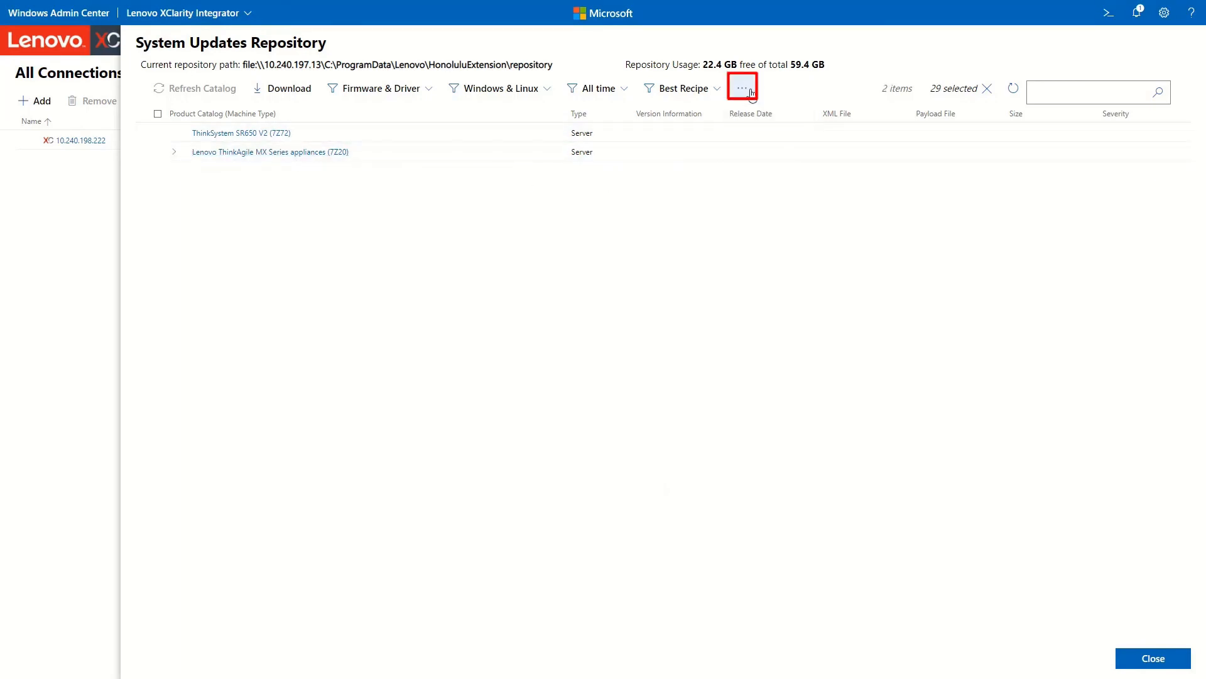
{"action": "left_click", "coordinate": [741, 87]}
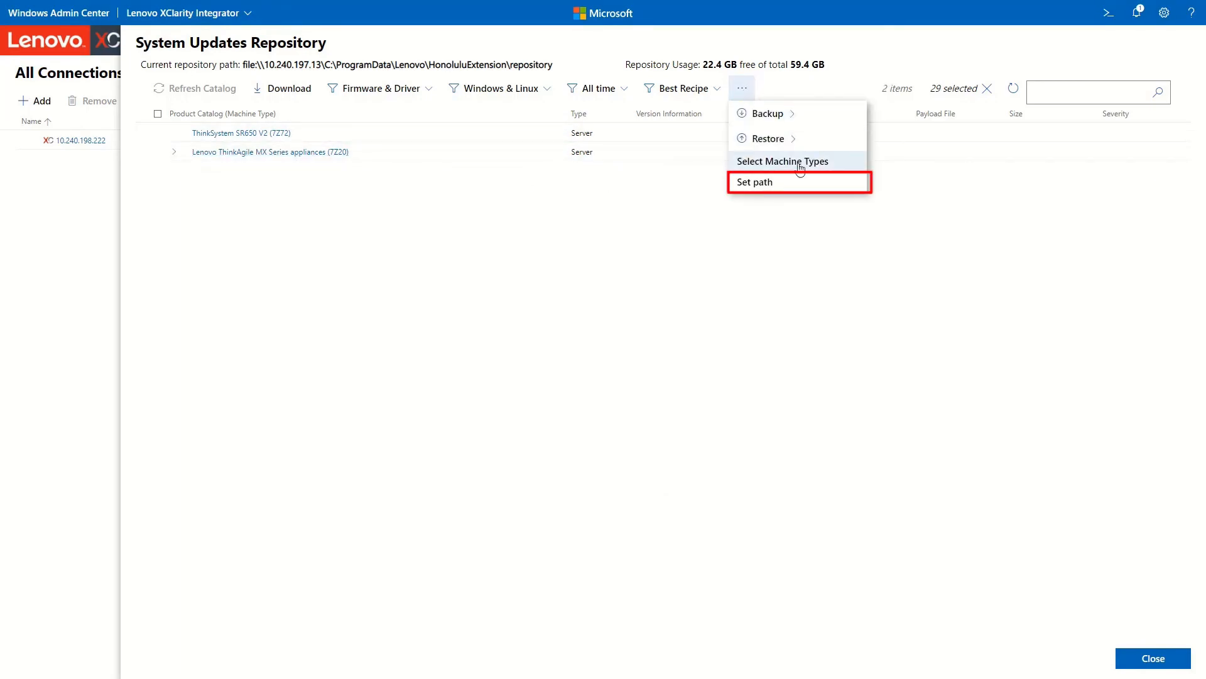
{"action": "left_click", "coordinate": [754, 182]}
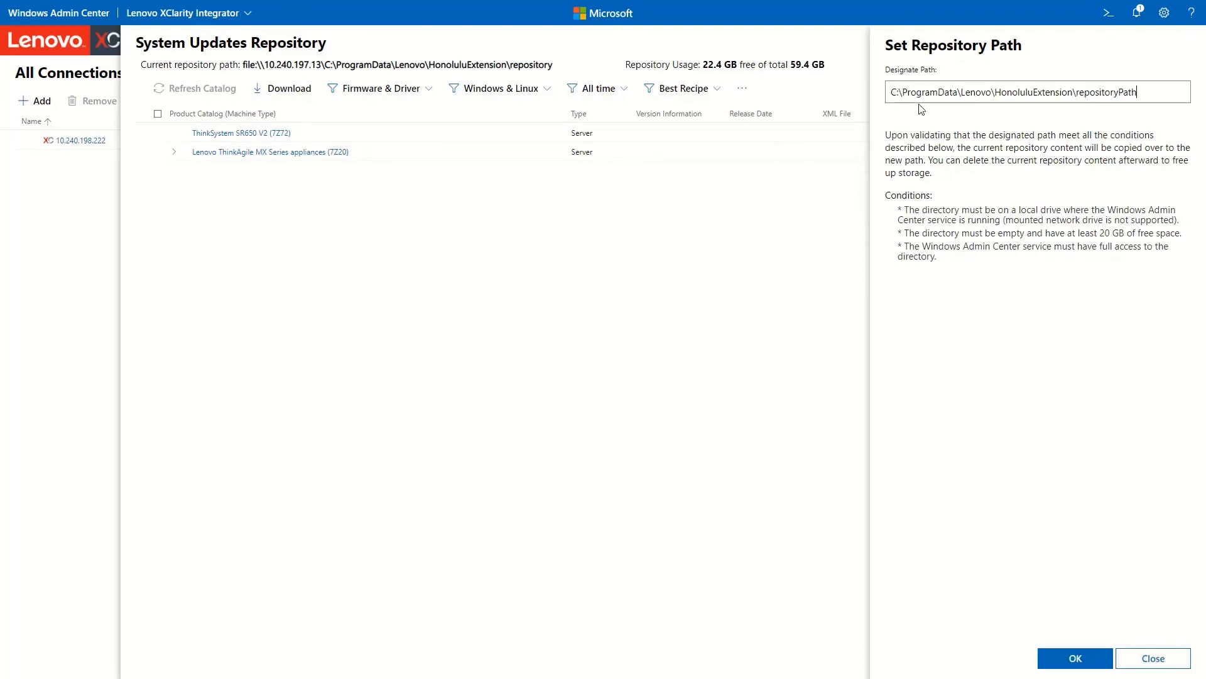
{"action": "left_click", "coordinate": [1074, 658]}
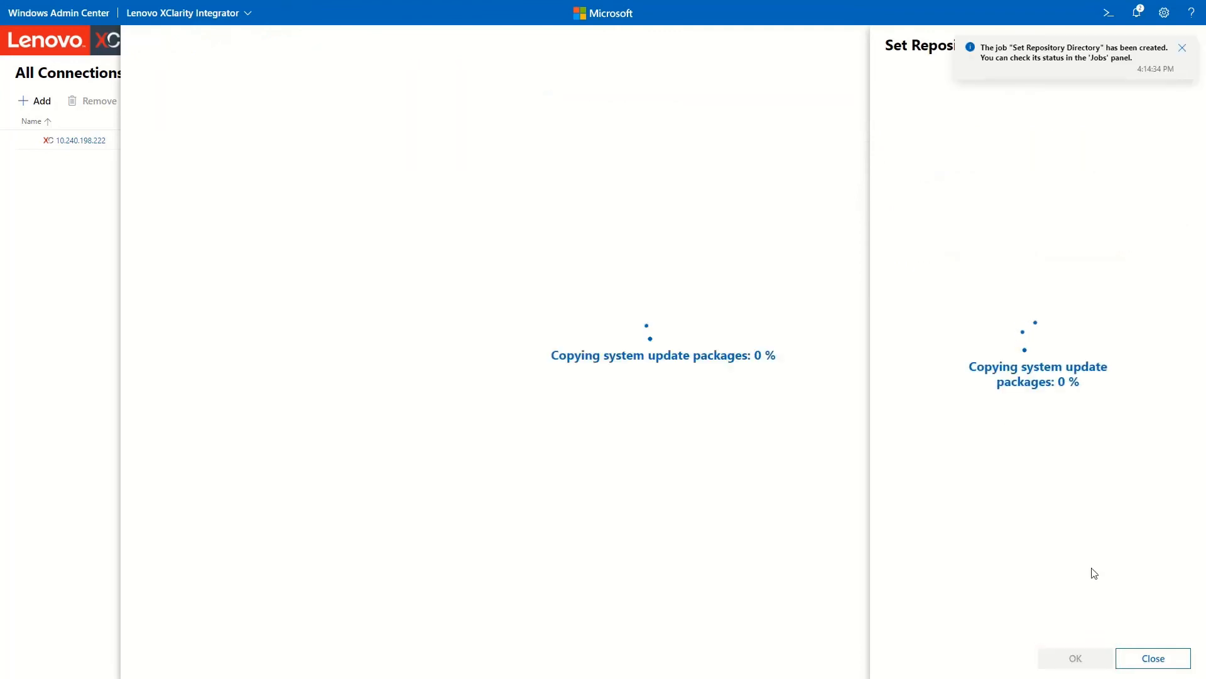